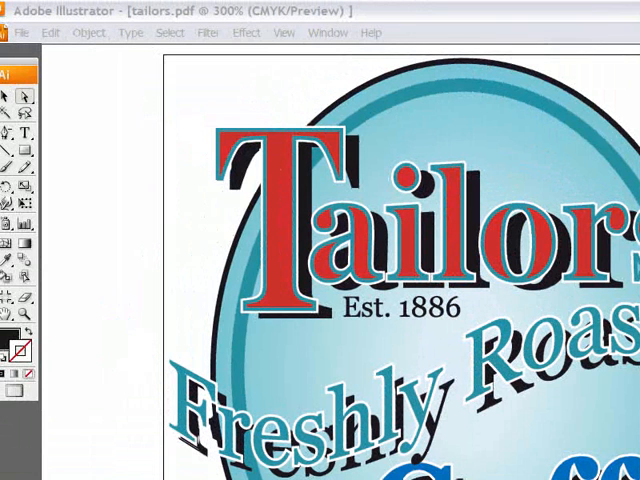
{"action": "mouse_move", "coordinate": [118, 144]}
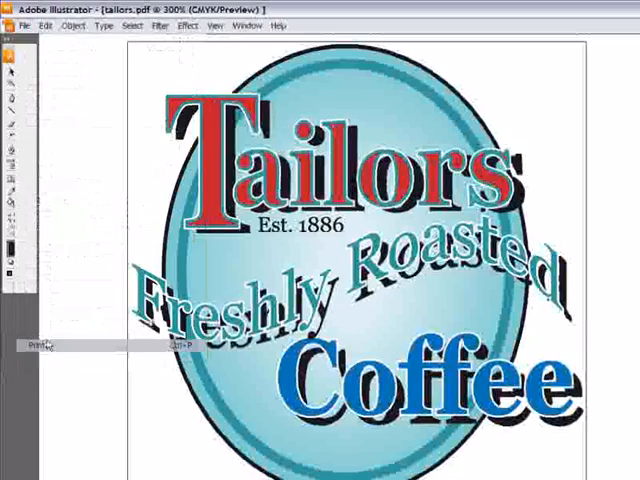
Choose Epson 4880 Separations as the printer, loading its default PPD.
{"action": "left_click", "coordinate": [30, 344]}
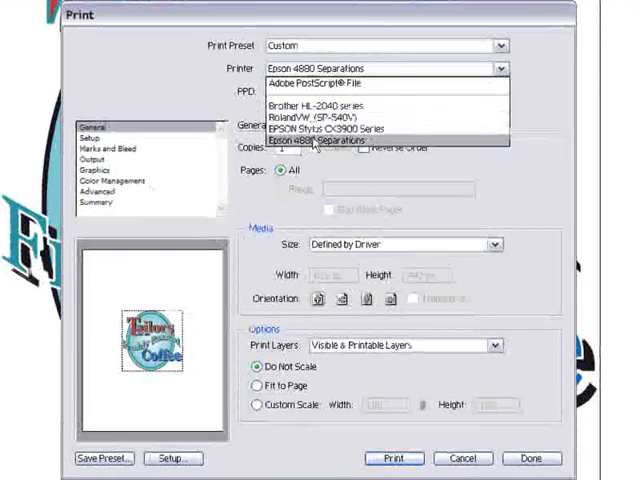
{"action": "left_click", "coordinate": [316, 140]}
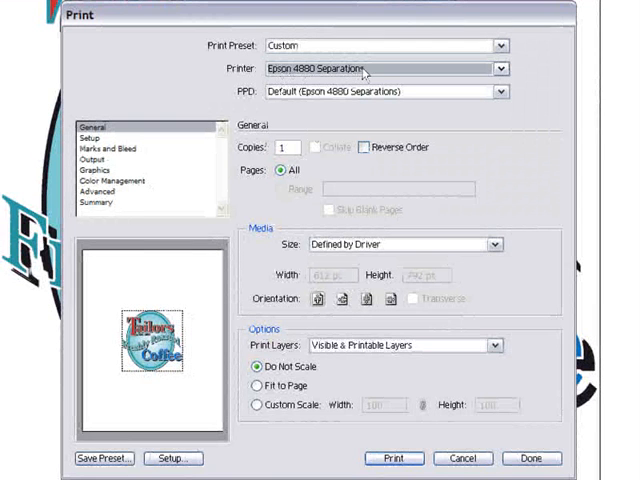
{"action": "mouse_move", "coordinate": [308, 120]}
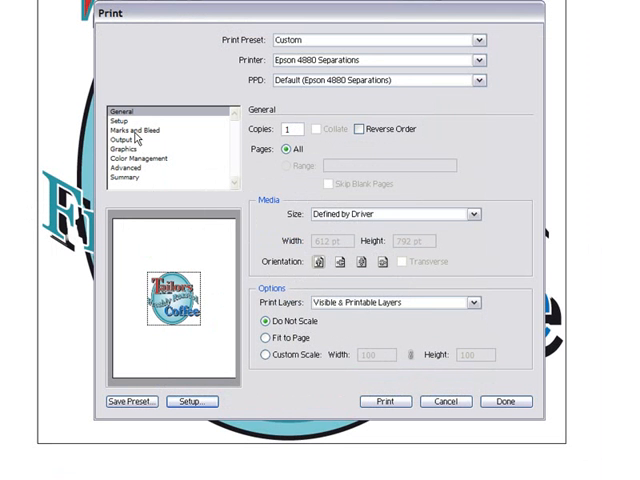
Turn on trim marks, registration marks and page information in Marks and Bleed.
{"action": "left_click", "coordinate": [140, 130]}
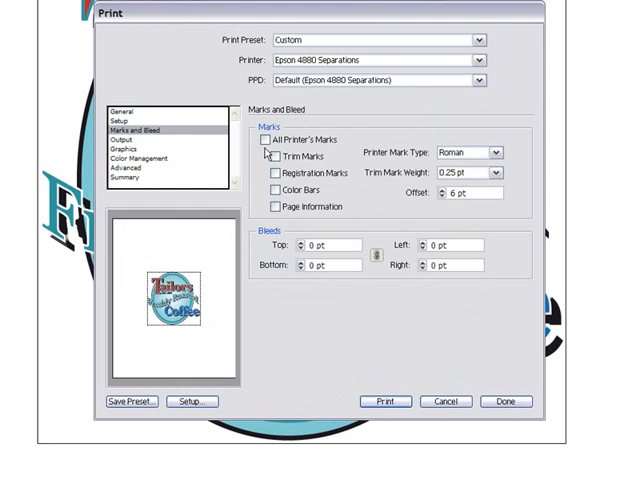
{"action": "left_click", "coordinate": [272, 172]}
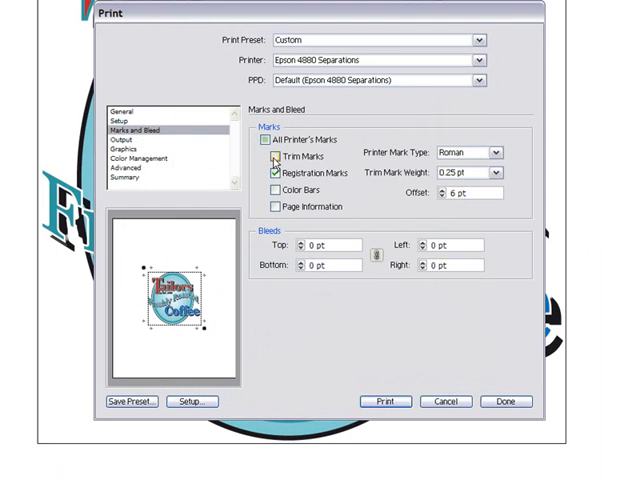
{"action": "left_click", "coordinate": [276, 206]}
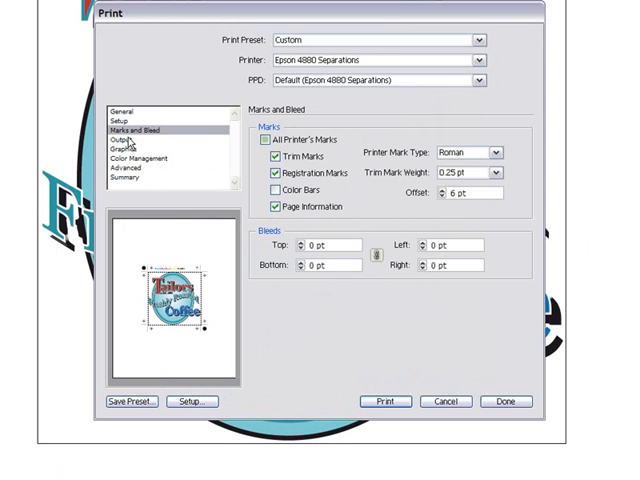
Keep Separations (Host-Based) mode and leave spot colours printing as their own plates.
{"action": "left_click", "coordinate": [124, 142]}
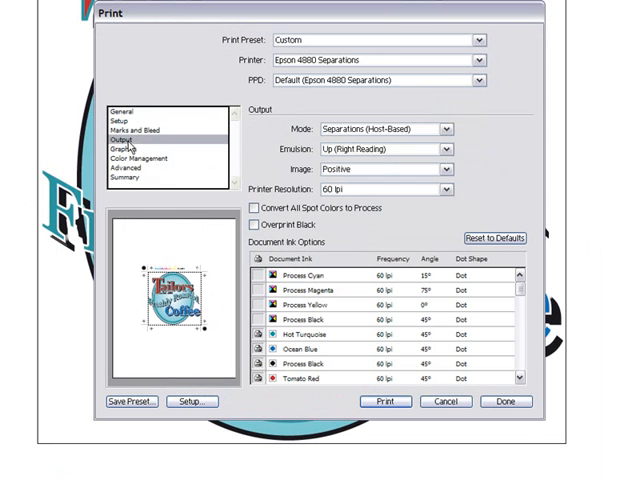
{"action": "mouse_move", "coordinate": [296, 358]}
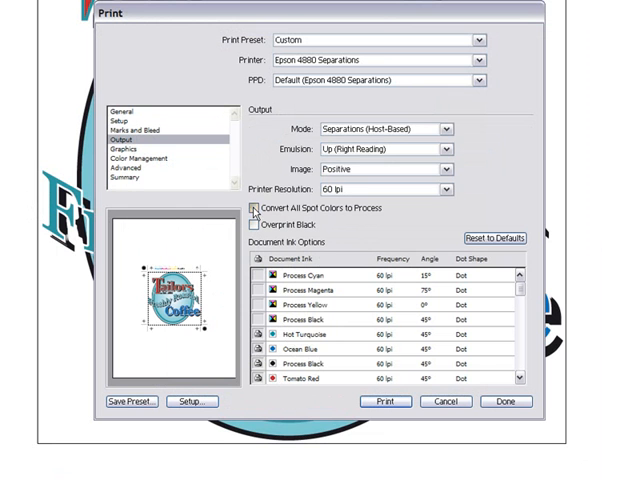
{"action": "left_click", "coordinate": [258, 208]}
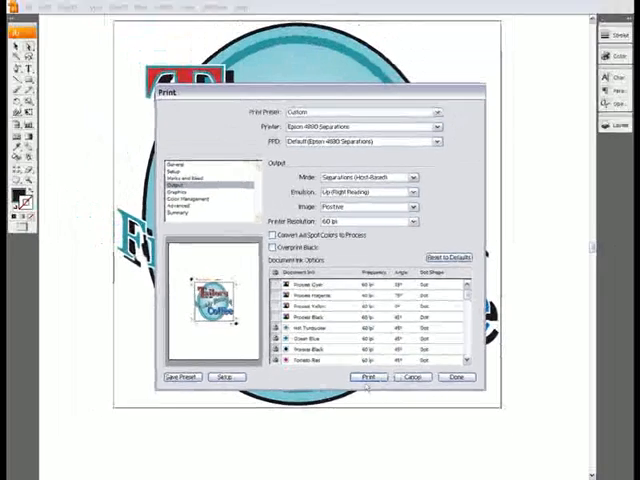
Print the separated logo so FilmMaker's Page Manager lists the marks, Coffee and Tailors pages.
{"action": "left_click", "coordinate": [368, 376]}
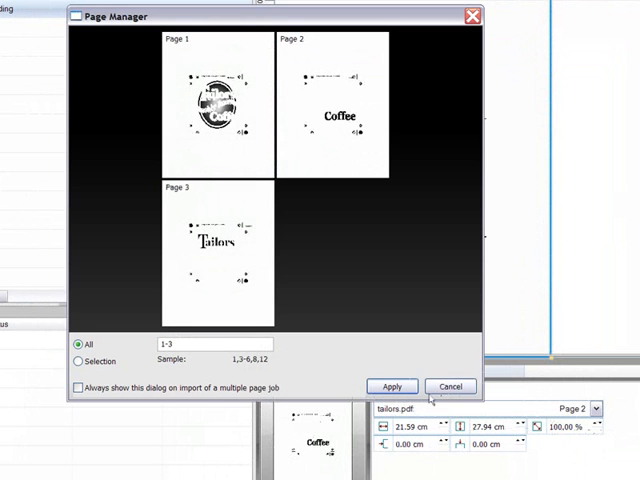
Apply all three pages so tailors.pdf sits pending in the Epson 4880 Separations queue.
{"action": "left_click", "coordinate": [392, 386]}
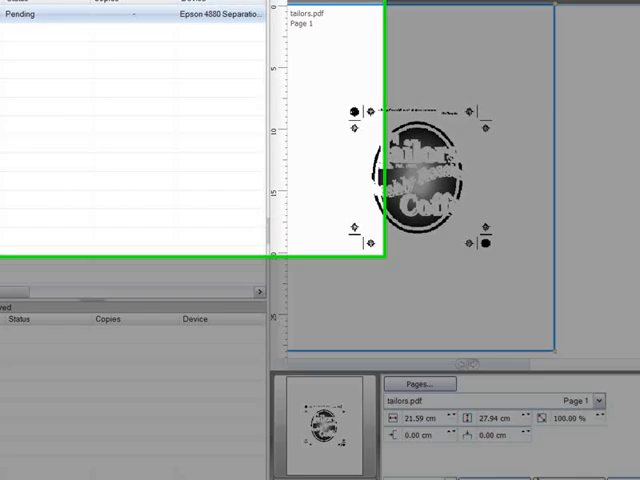
Review the tailors.pdf job's properties, then send it to print so it starts separating.
{"action": "right_click", "coordinate": [70, 150]}
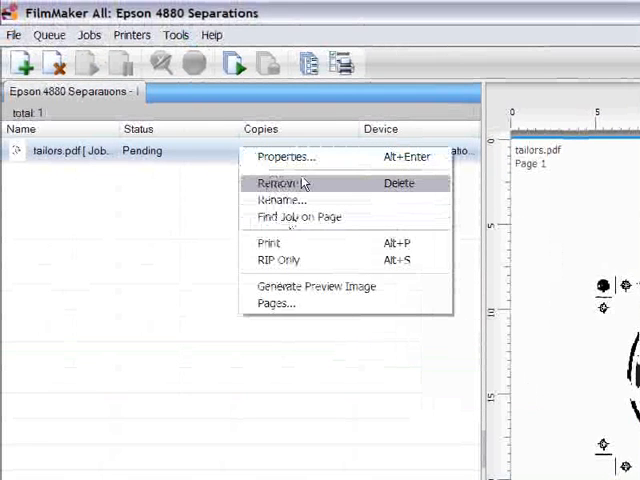
{"action": "left_click", "coordinate": [288, 156]}
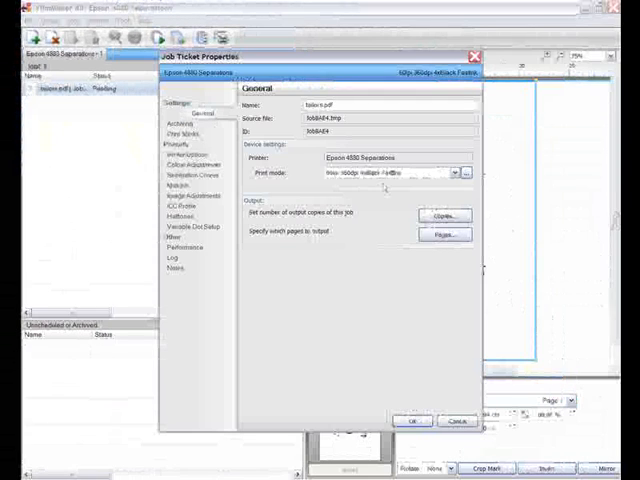
{"action": "left_click", "coordinate": [464, 172]}
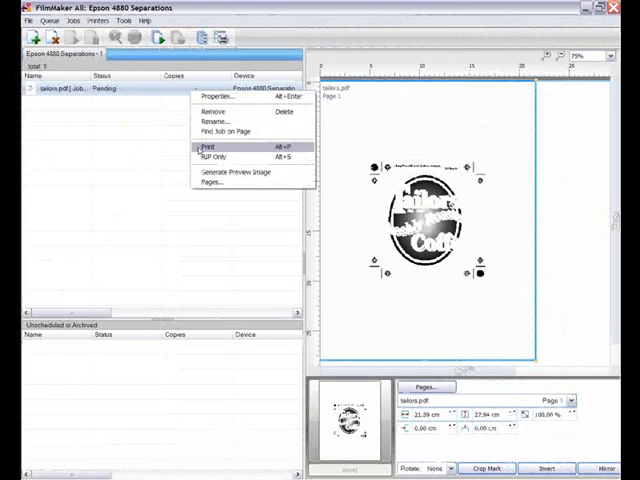
{"action": "left_click", "coordinate": [204, 148]}
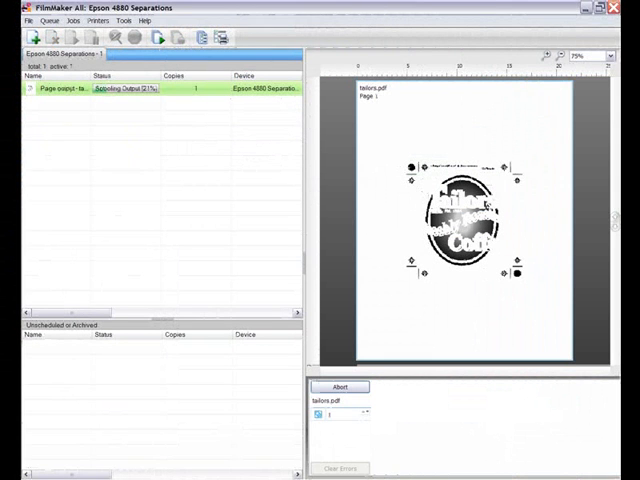